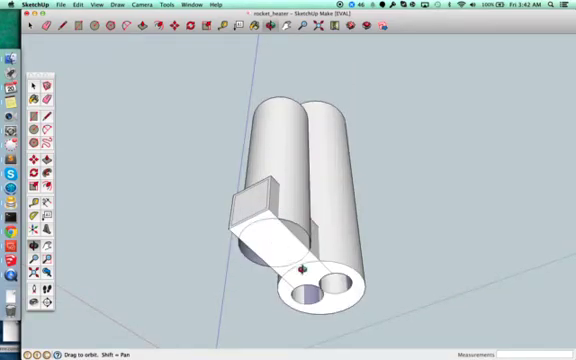
mouse_move(369, 308)
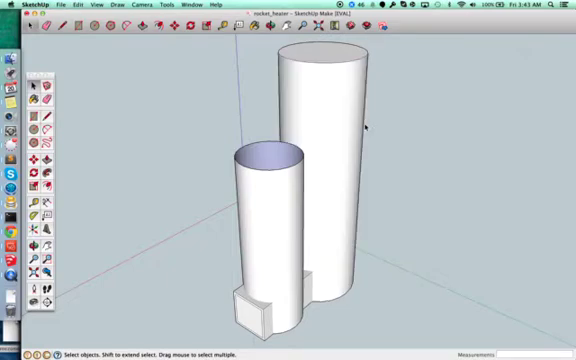
mouse_move(413, 175)
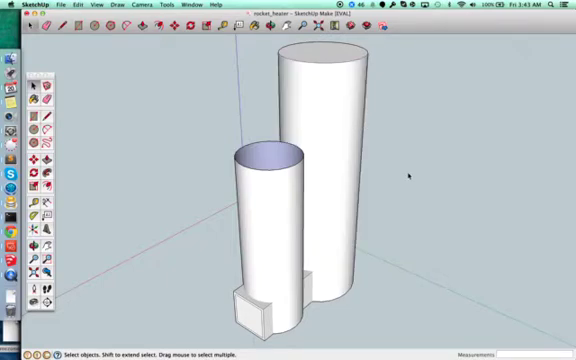